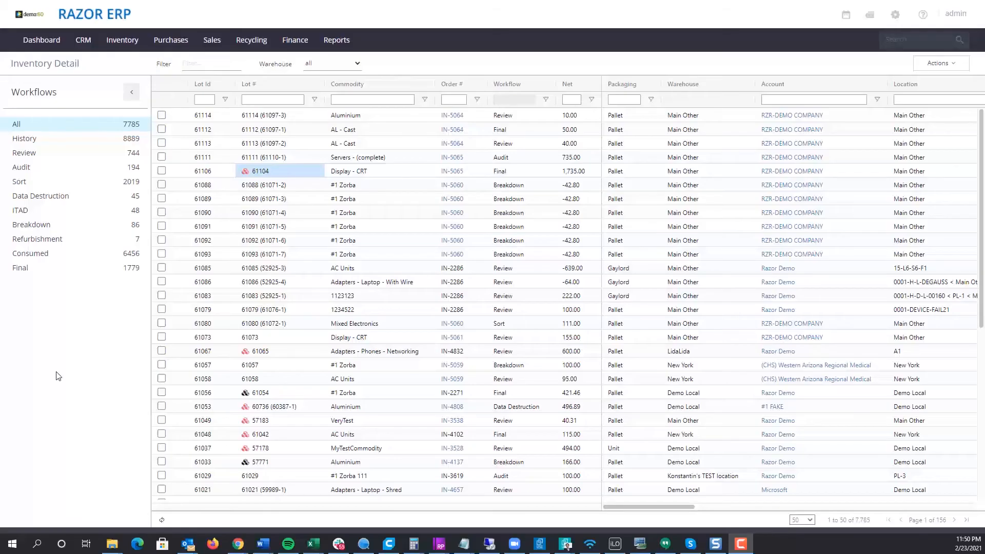
mouse_move(336, 92)
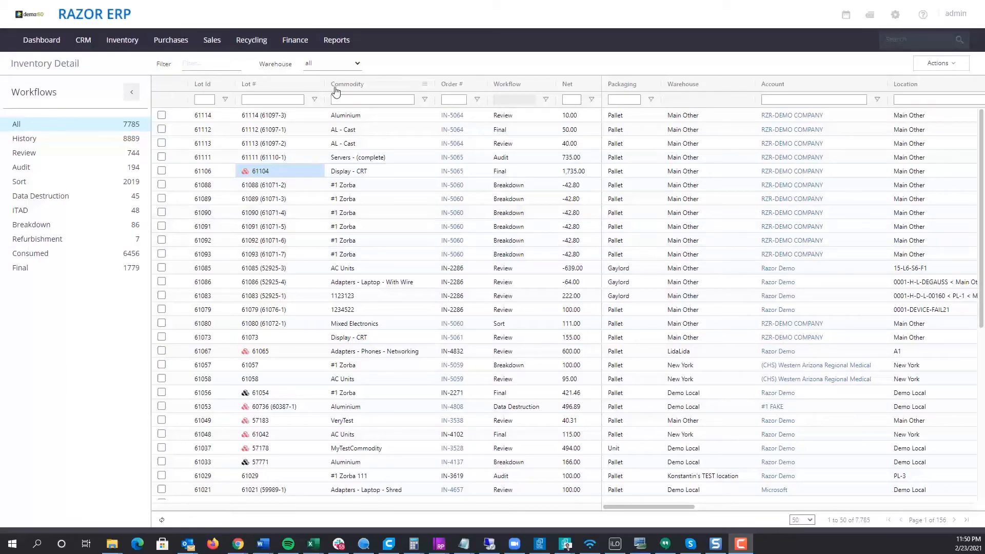
mouse_move(390, 71)
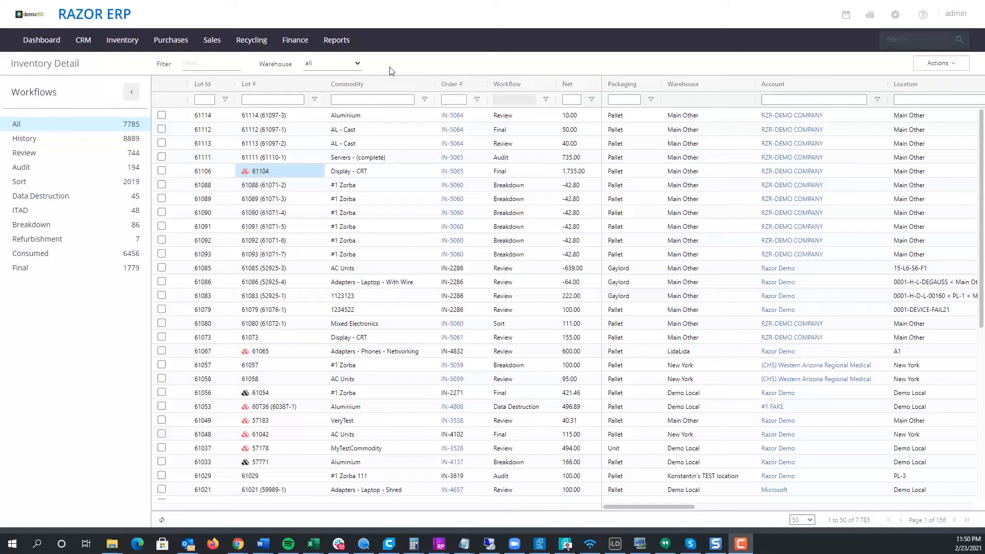
mouse_move(247, 245)
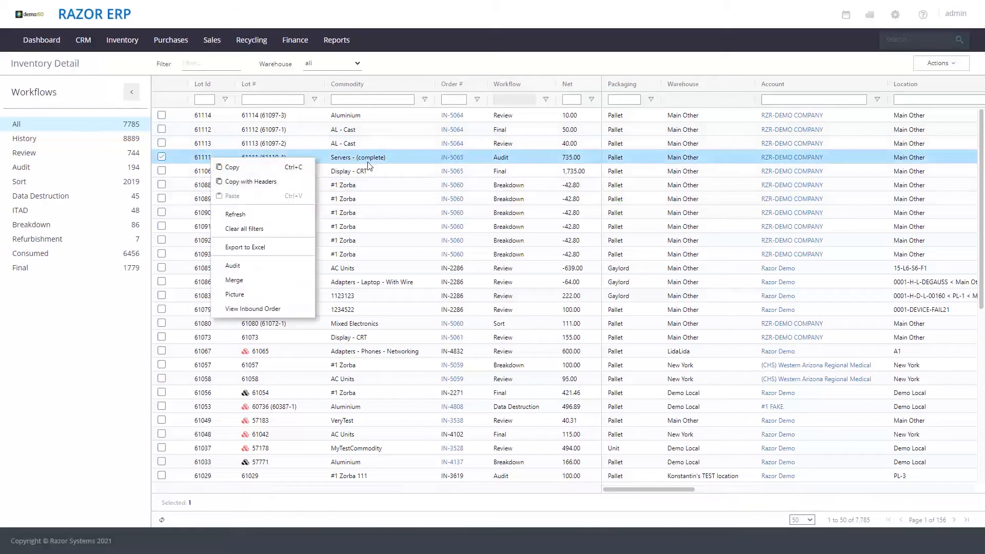
- Start the audit for lot 61111 (Servers - complete) from Inventory Detail
click(232, 265)
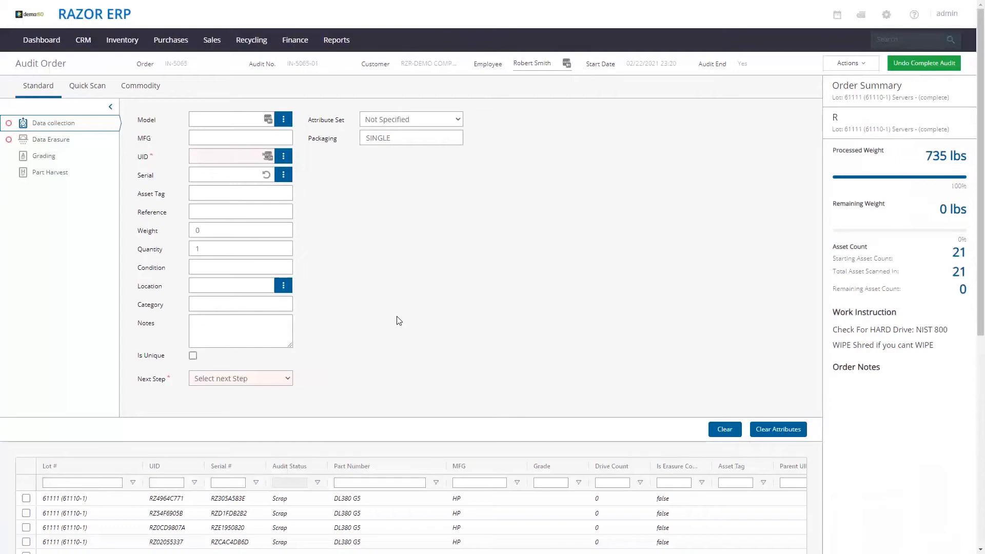
- Set the server's model to DL380 G8, condition USED, location PL-190221
click(230, 119)
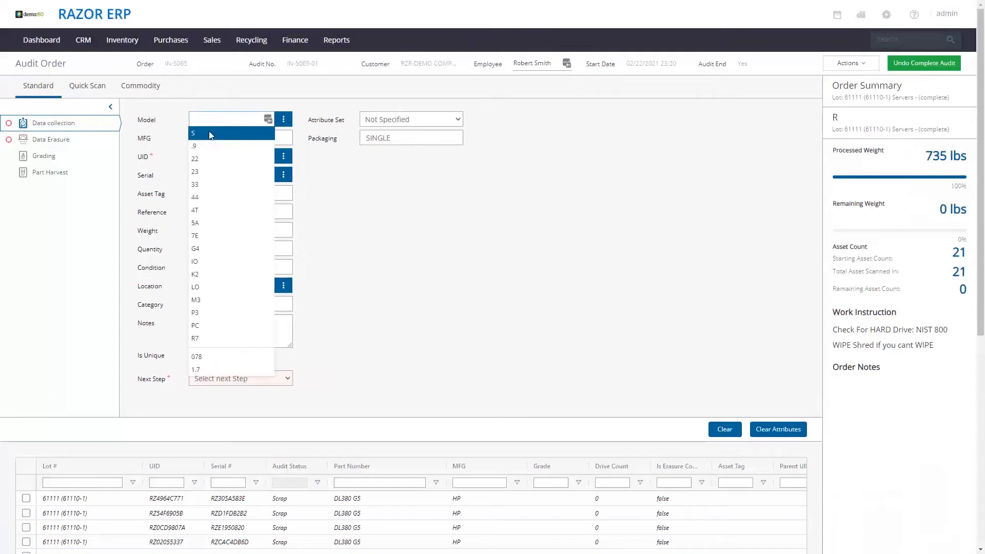
text(dl380 g8)
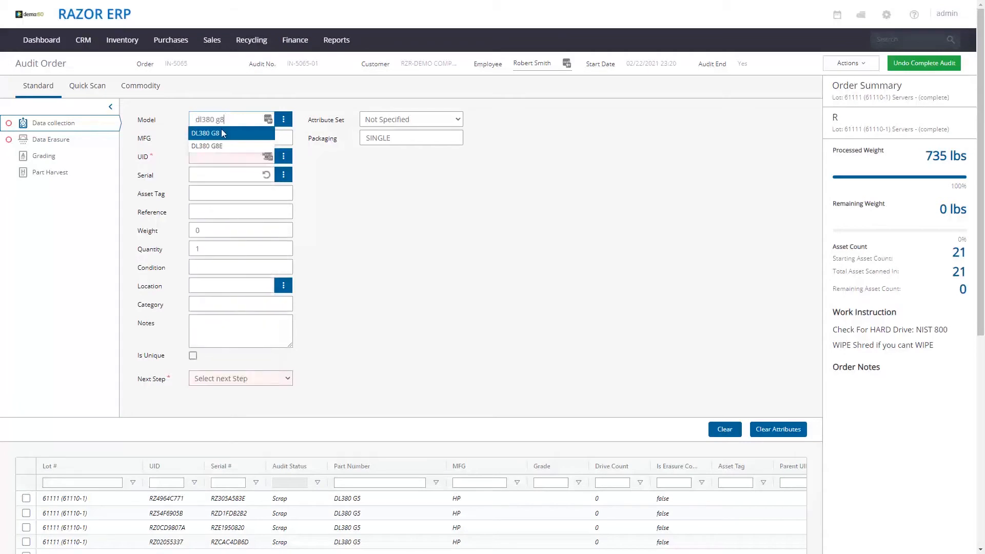
click(208, 133)
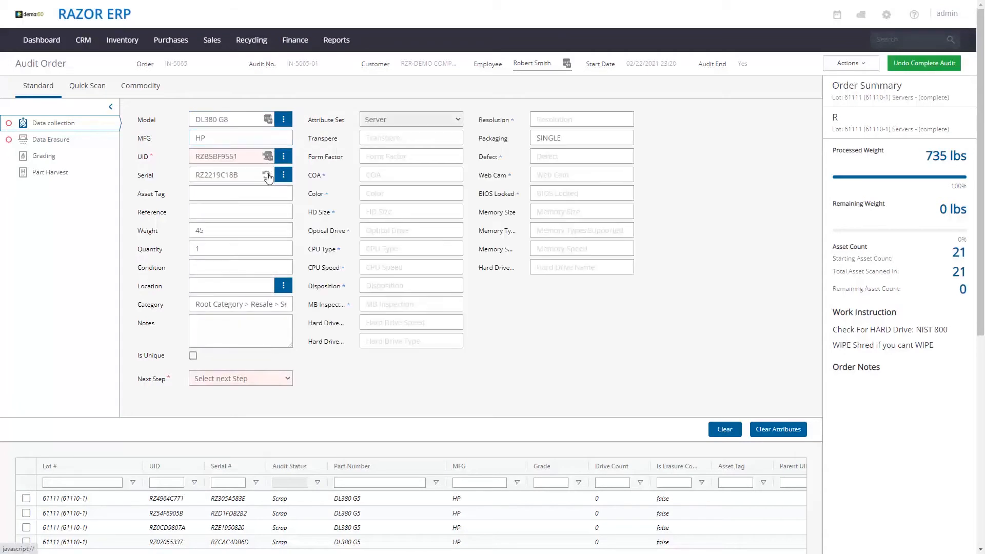
click(241, 266)
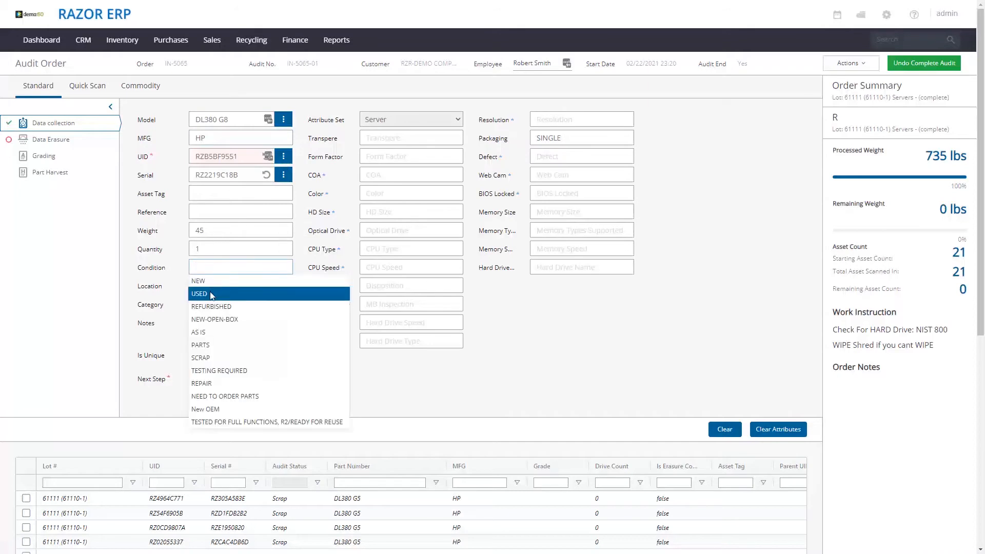
click(200, 293)
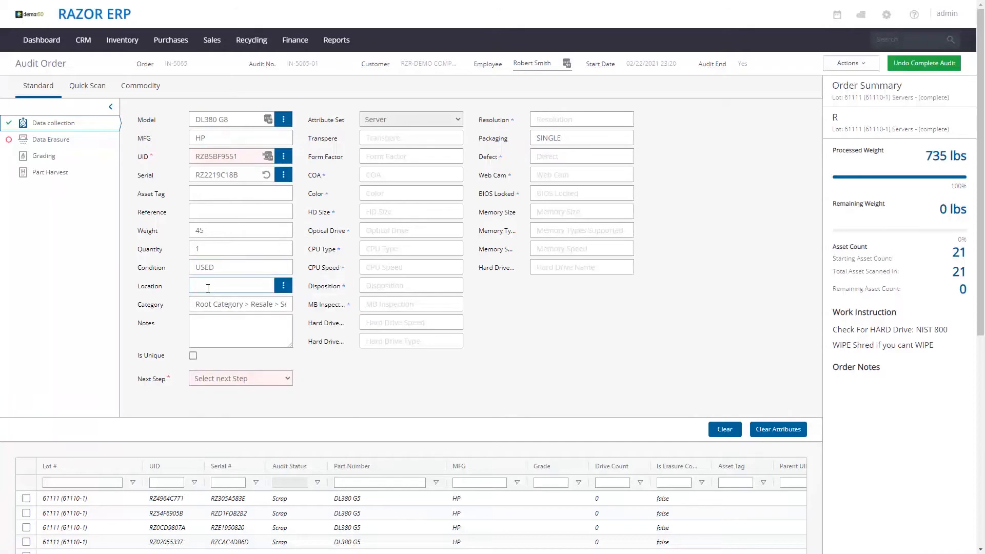
click(230, 285)
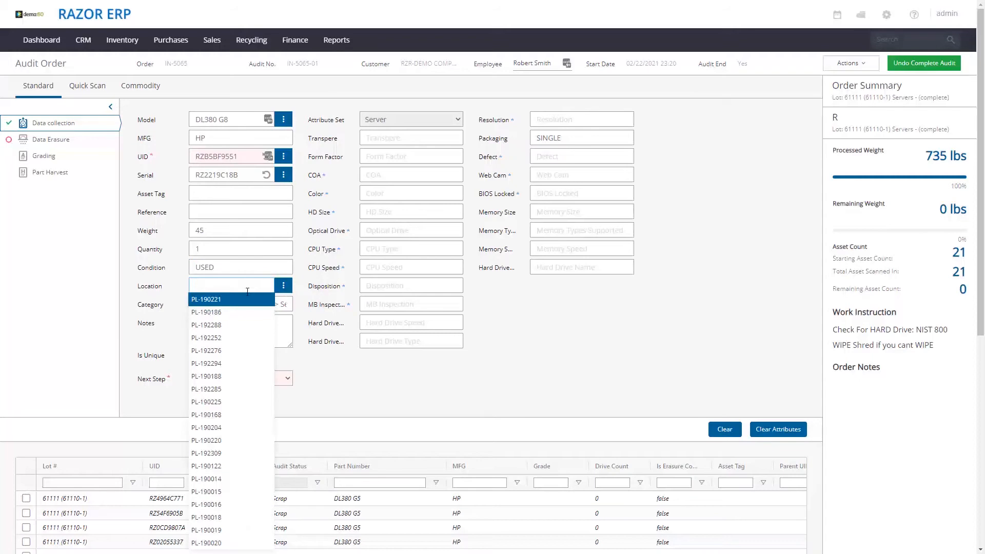
click(207, 299)
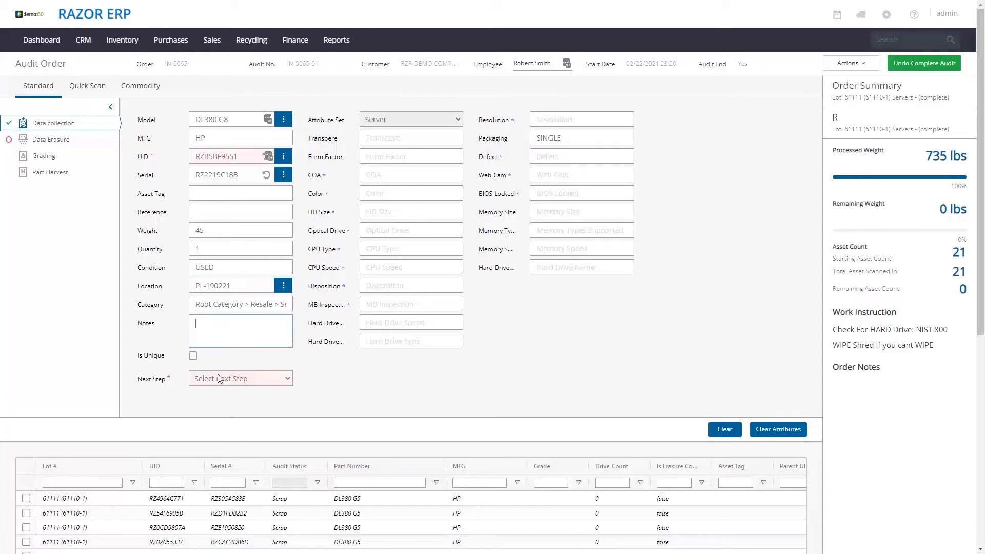
- Route the server to Wholesale and add it to the audit list
click(241, 377)
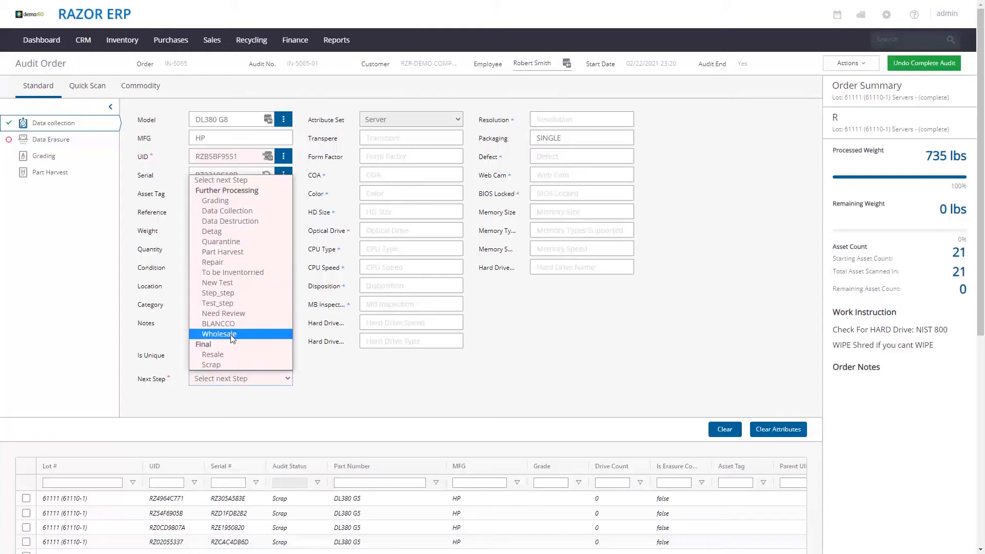
click(218, 333)
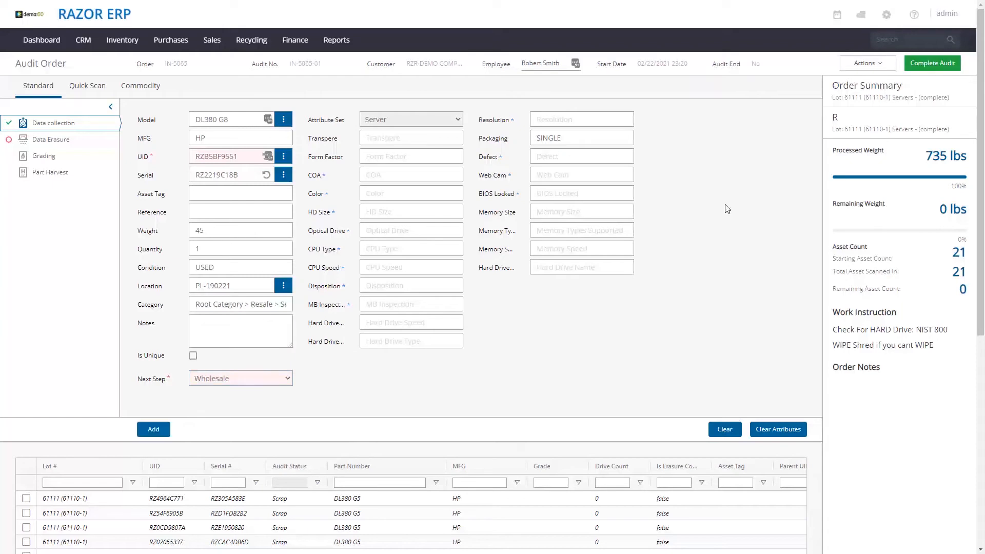
click(153, 429)
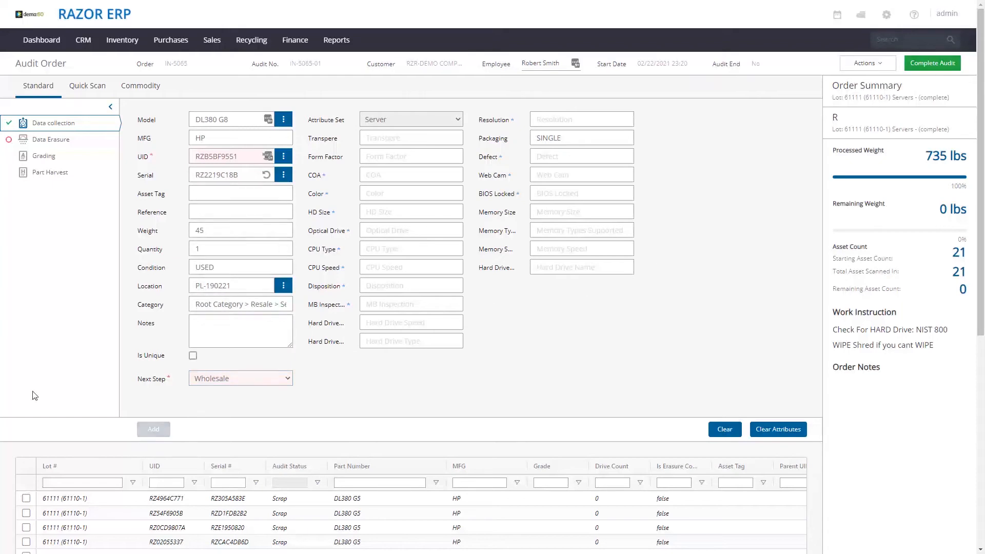
click(153, 429)
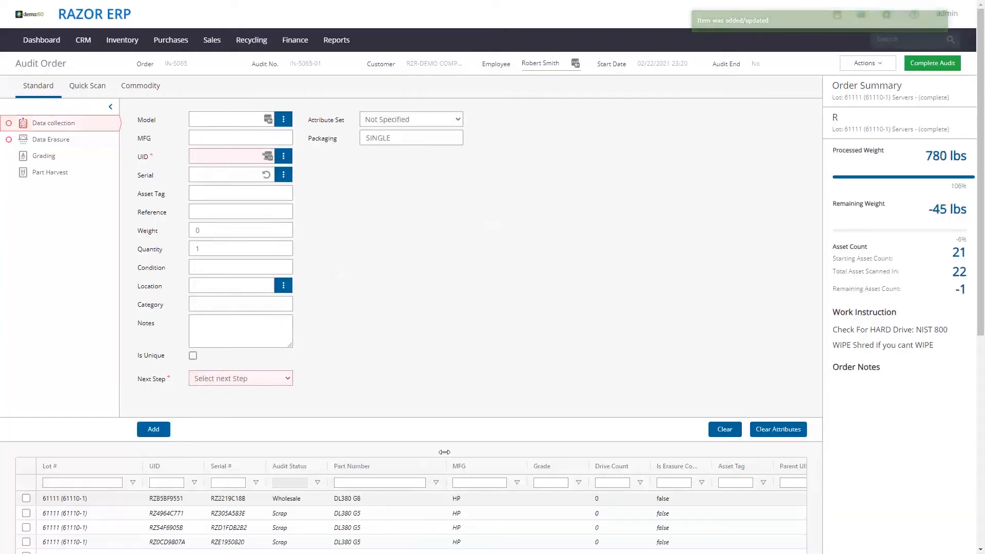
- Scroll the audited items grid and tick the new DL380 G8 Wholesale row
scroll(down, 3)
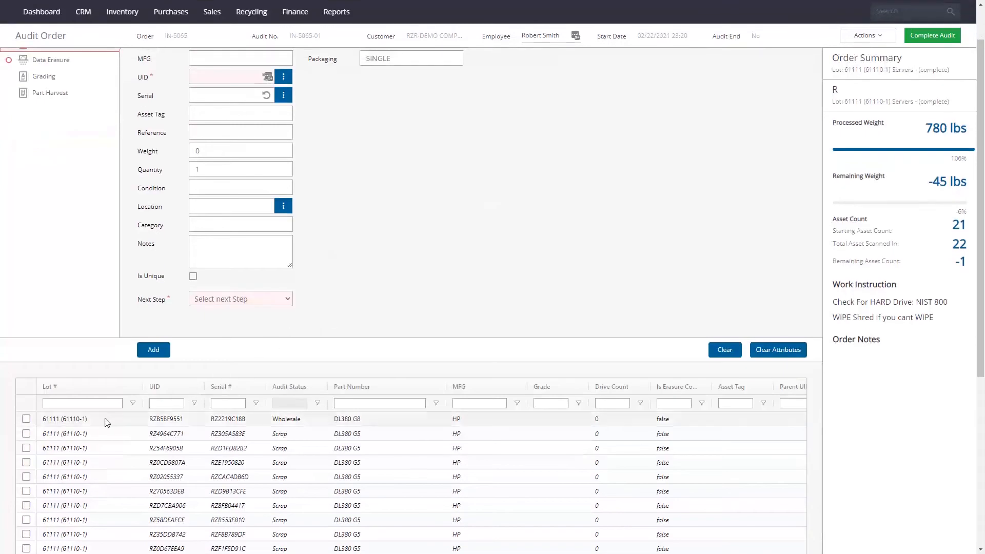
click(26, 419)
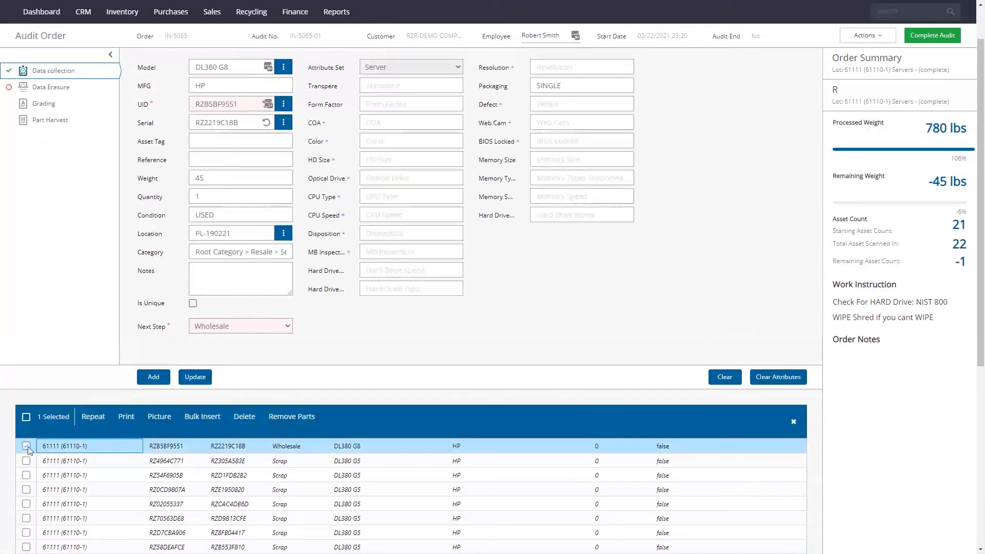
mouse_move(291, 416)
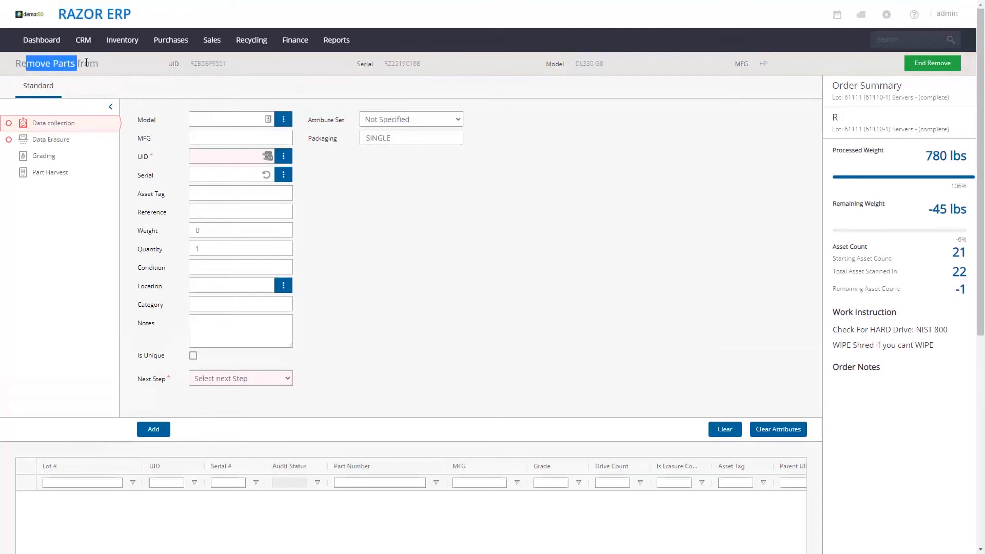
mouse_move(647, 85)
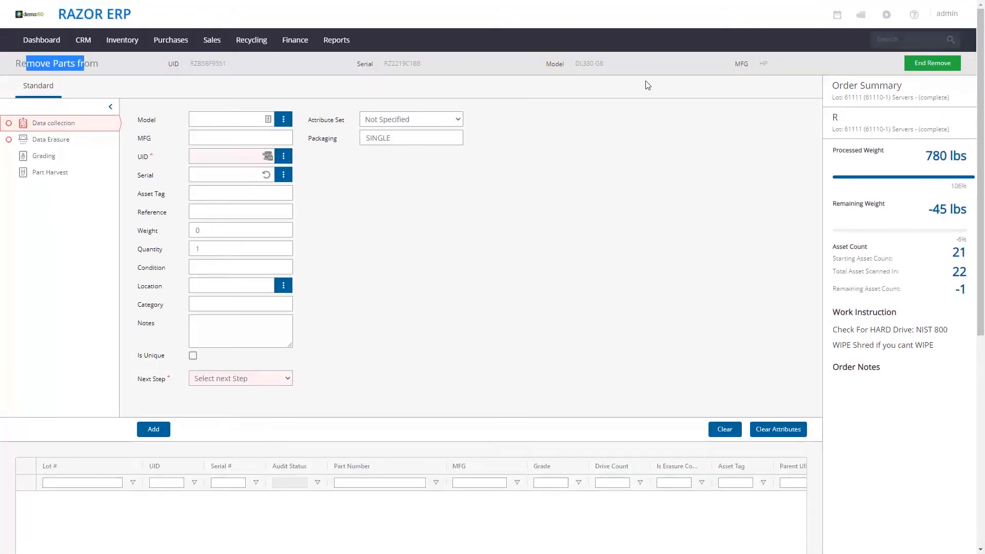
mouse_move(408, 76)
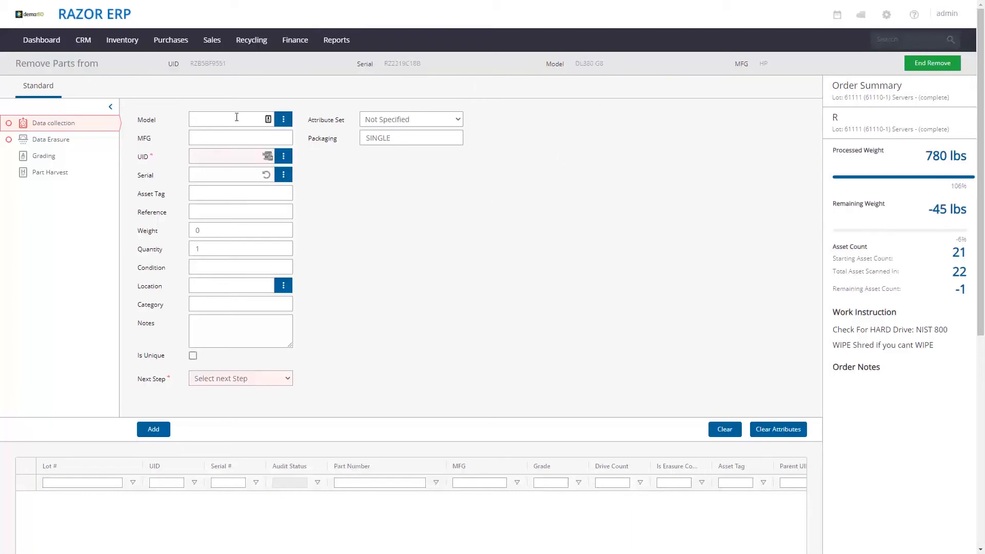
- Enter the CPU as model SR00C, weight 0.2, condition USED, on a new pallet location
text(srr)
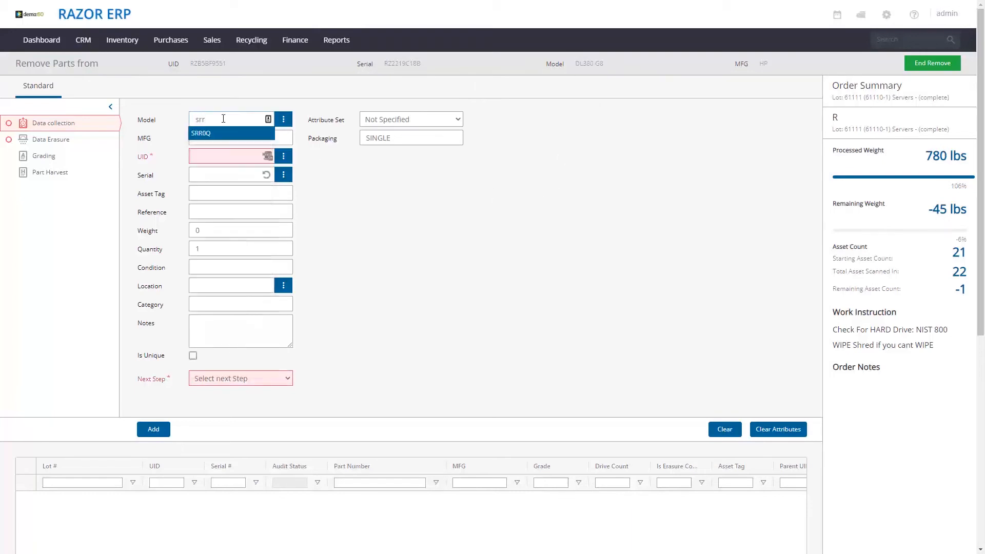
text(sr00c)
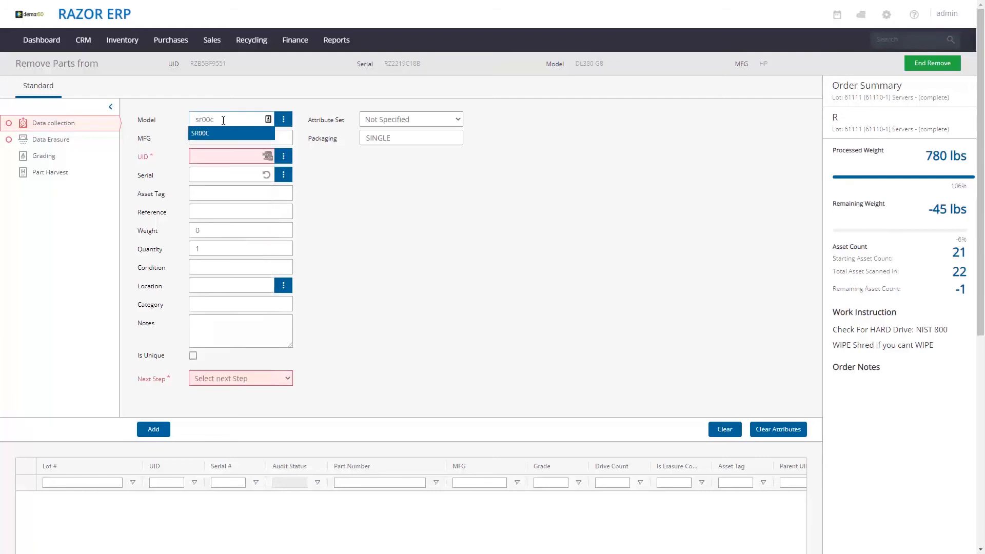
click(201, 133)
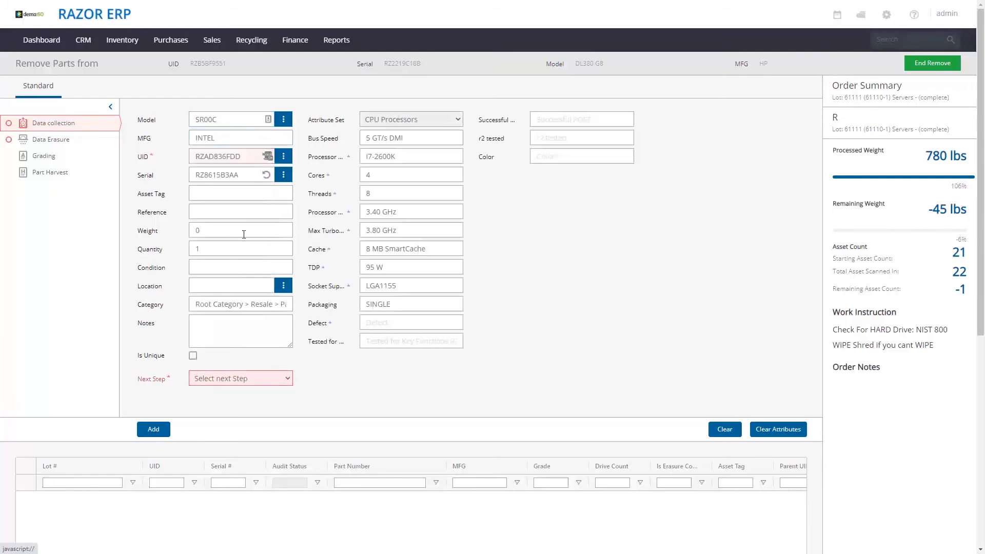
text(0.2)
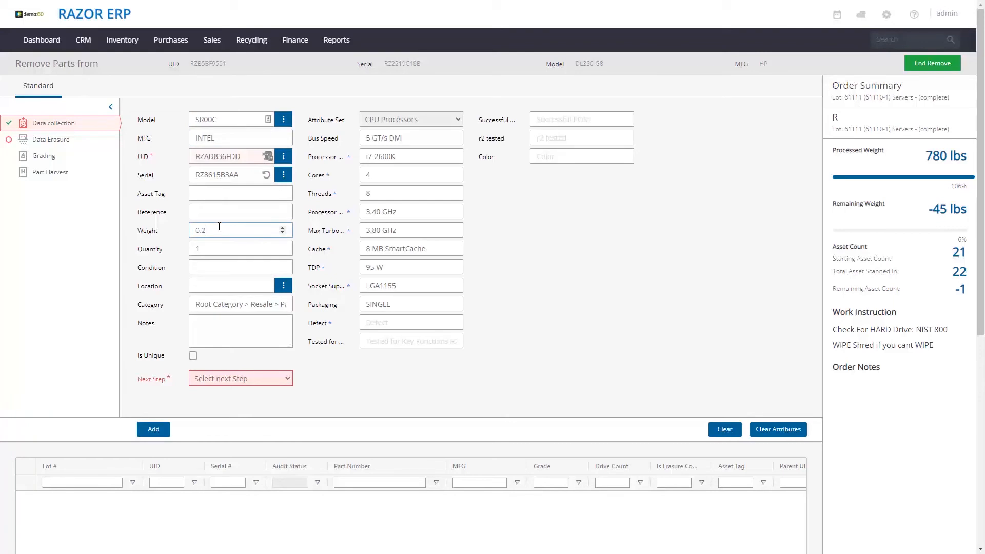
text(USED)
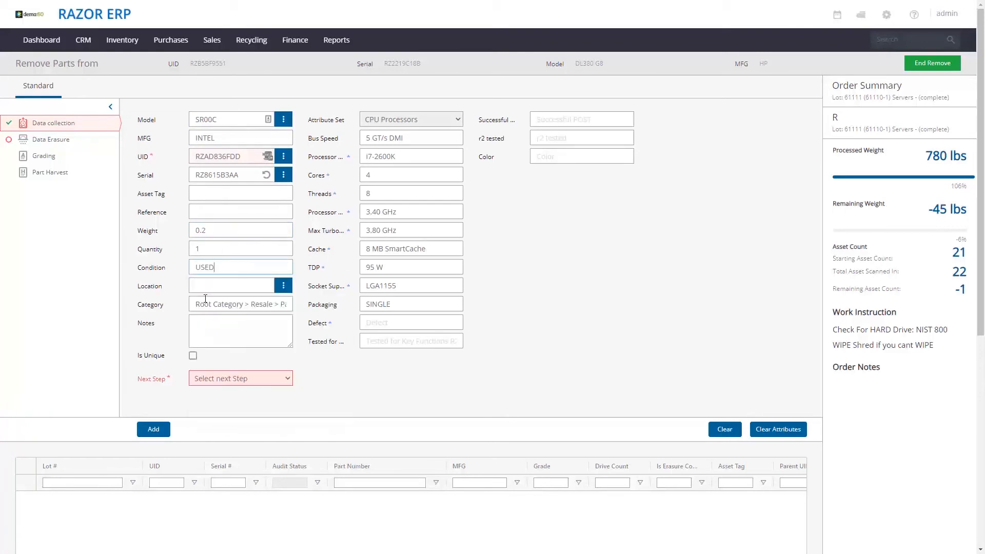
click(282, 286)
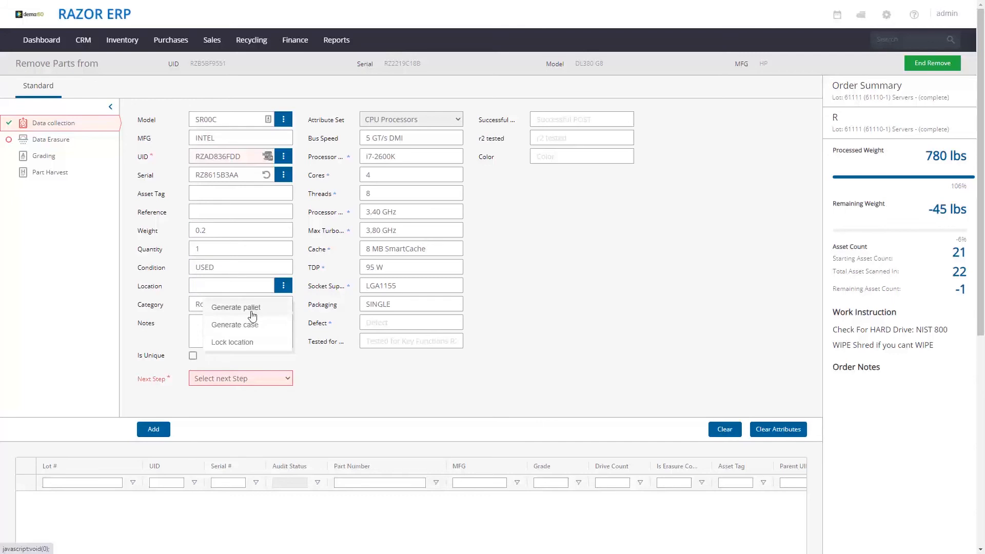
click(236, 307)
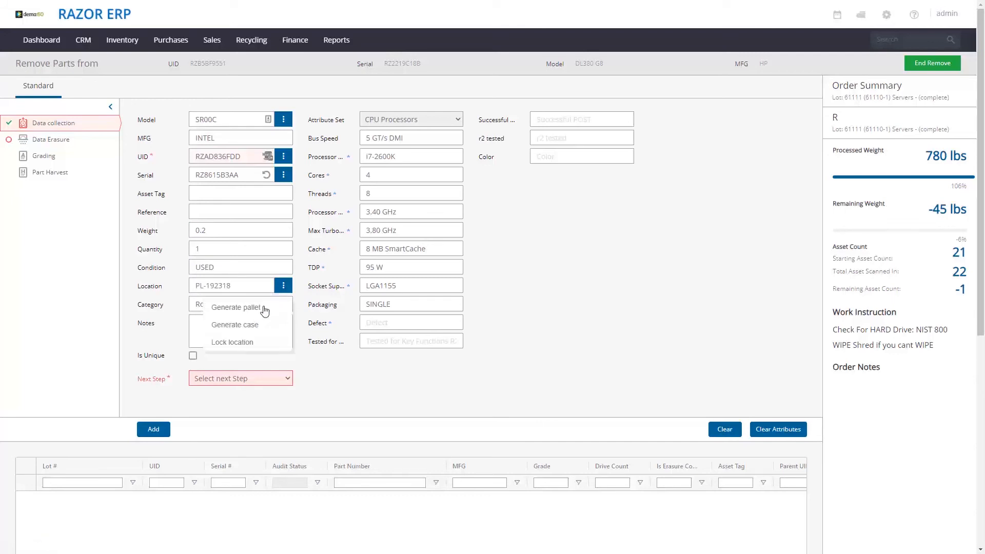
click(240, 378)
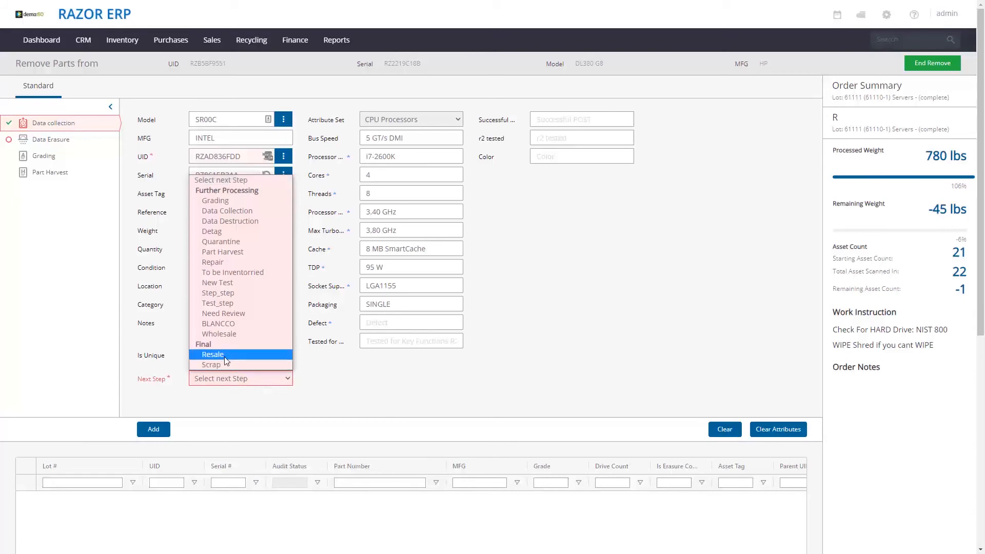
- Route the CPU to Wholesale, set its data erasure state, and add it as a child part
click(213, 354)
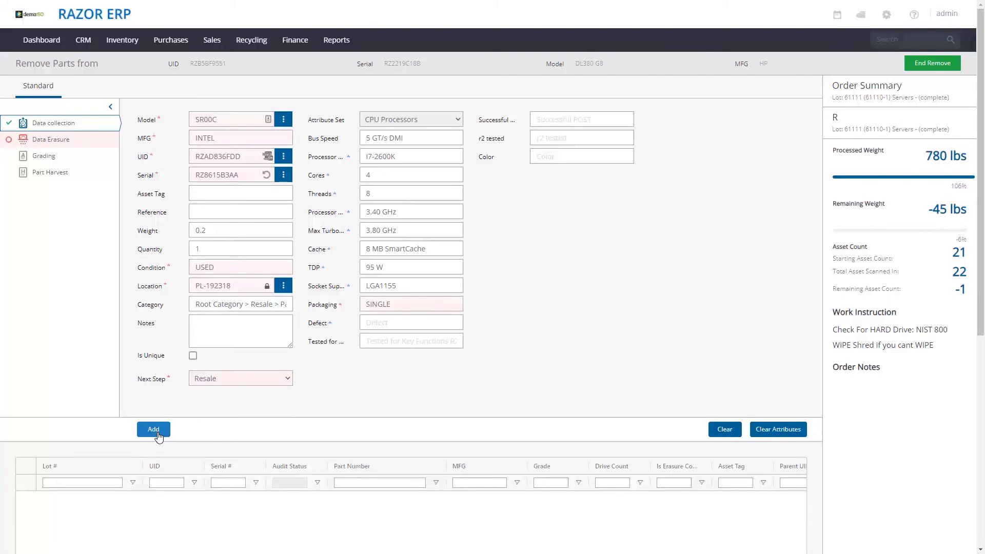
mouse_move(191, 428)
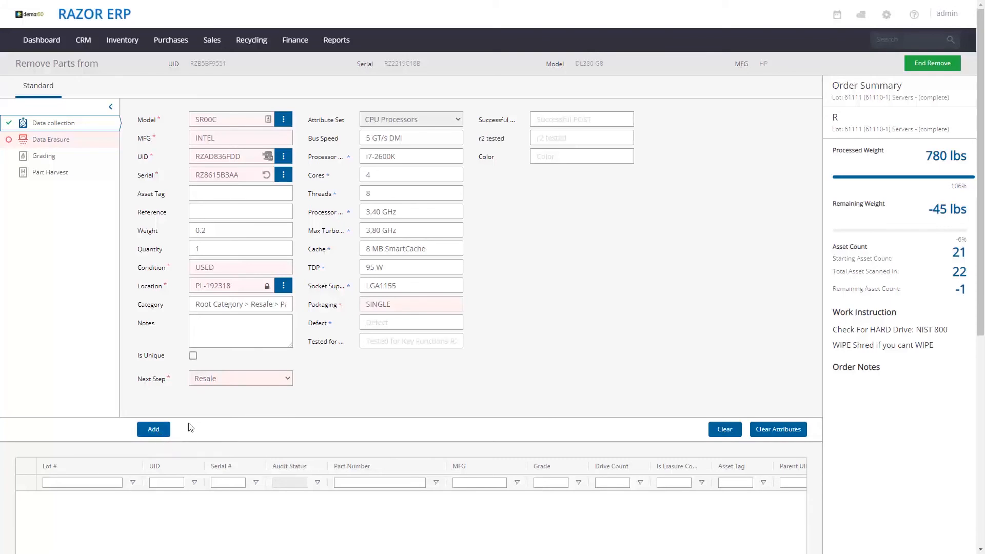
mouse_move(225, 370)
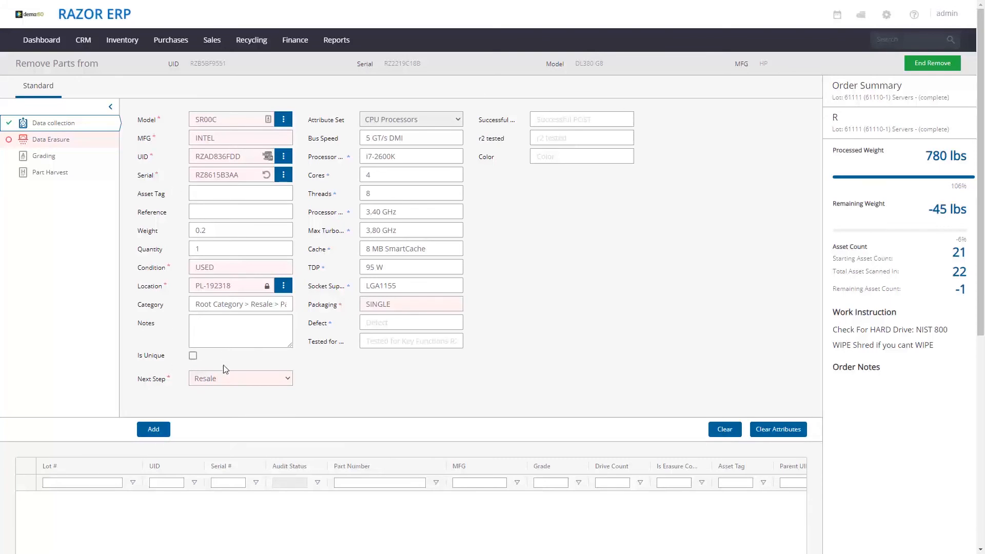
click(240, 377)
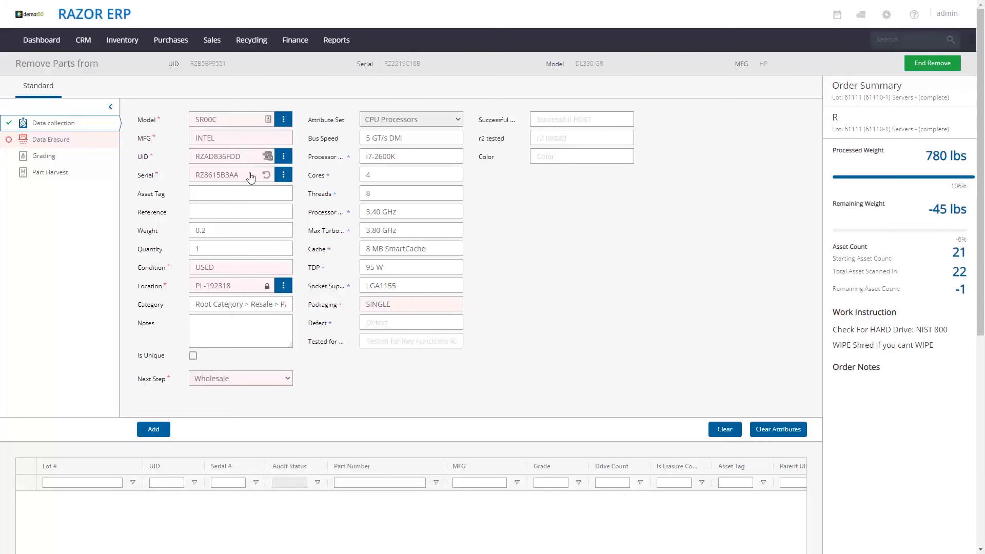
click(50, 140)
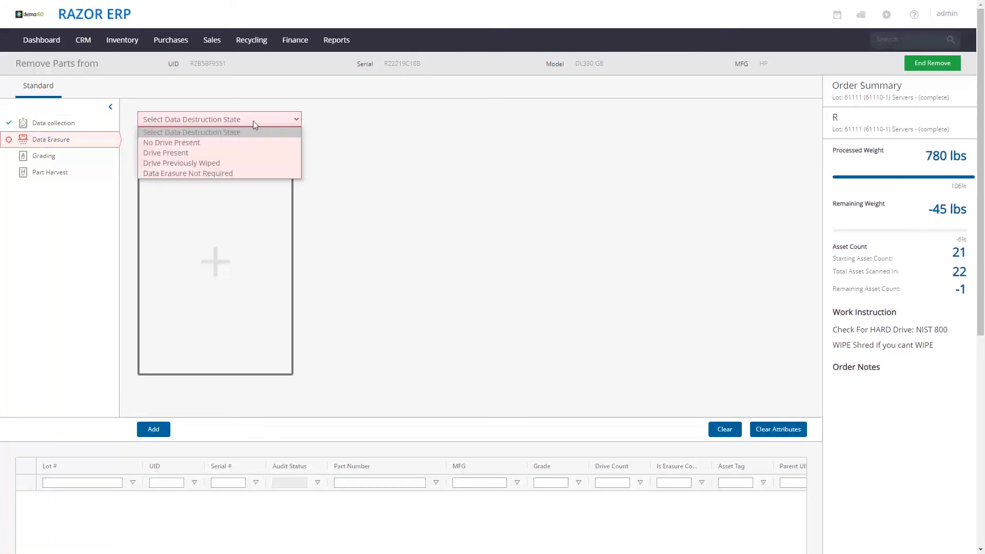
click(50, 122)
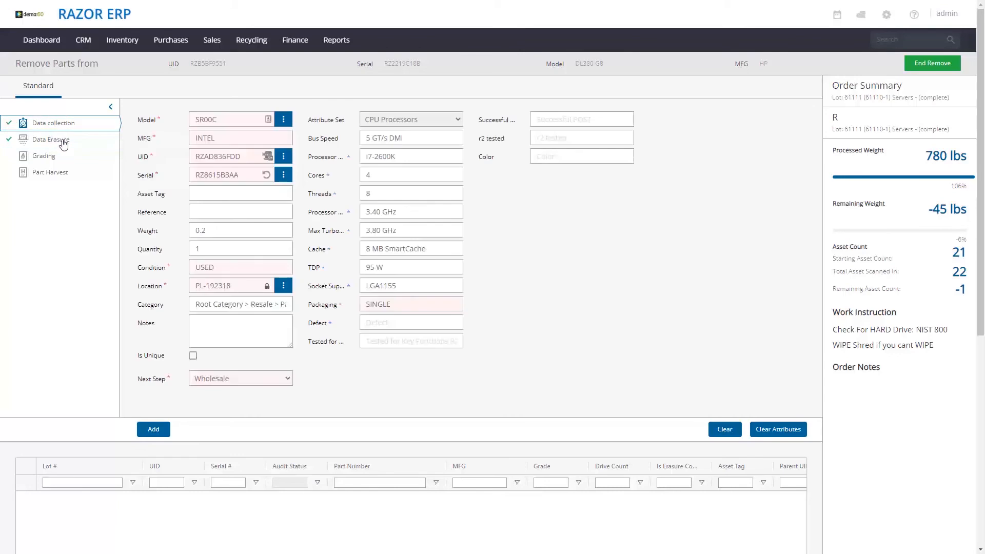
click(153, 429)
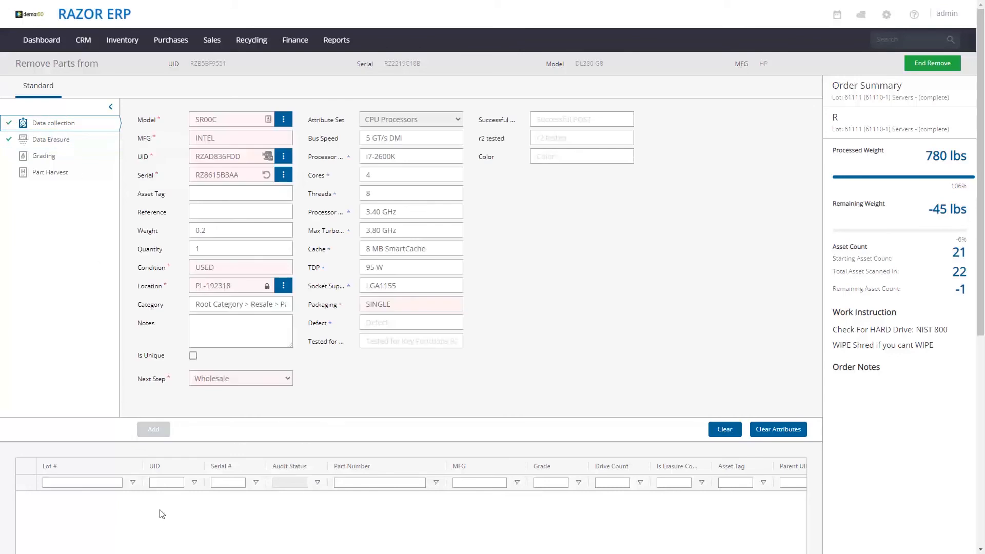
click(152, 429)
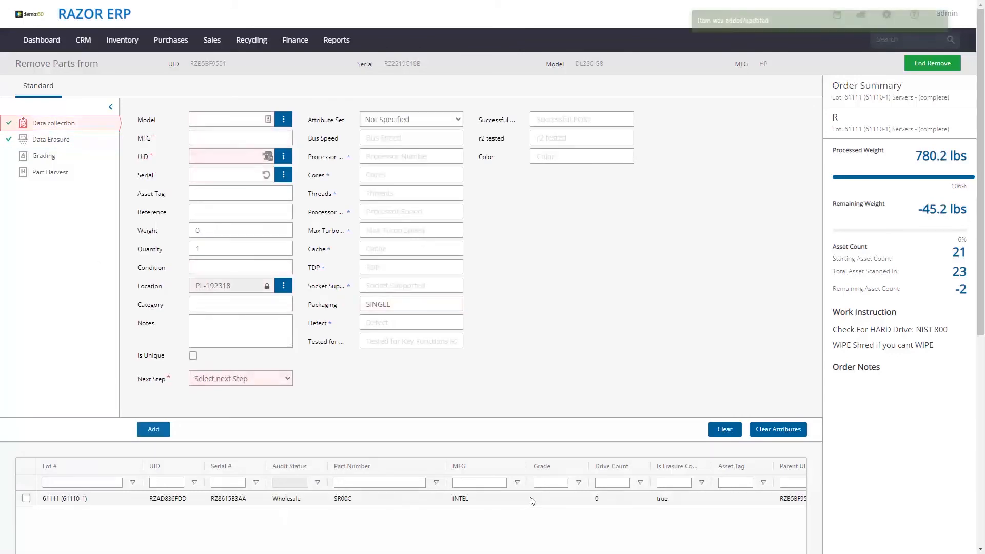
click(152, 429)
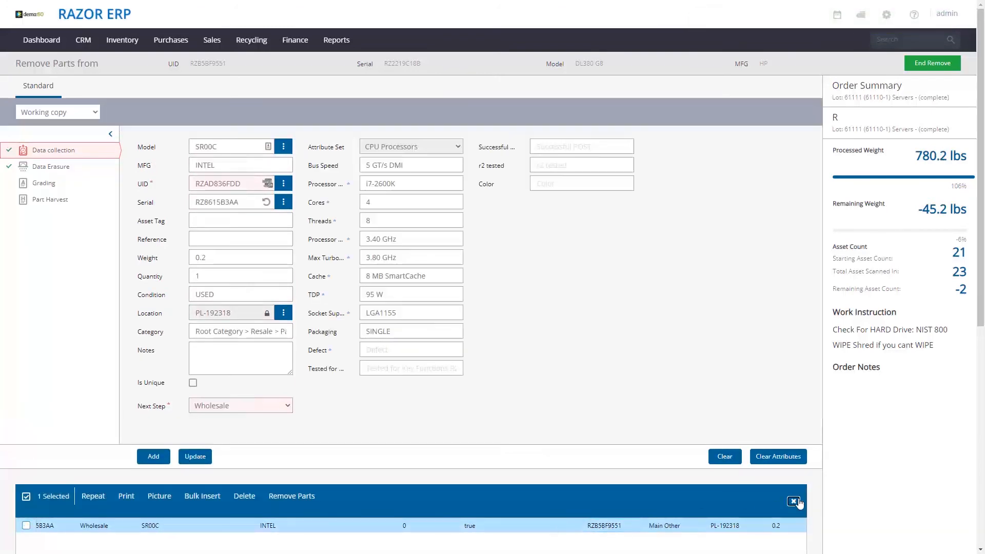
- Clear the CPU row selection and add the second SR00C CPU, serial RZ1B85C6F7
click(795, 502)
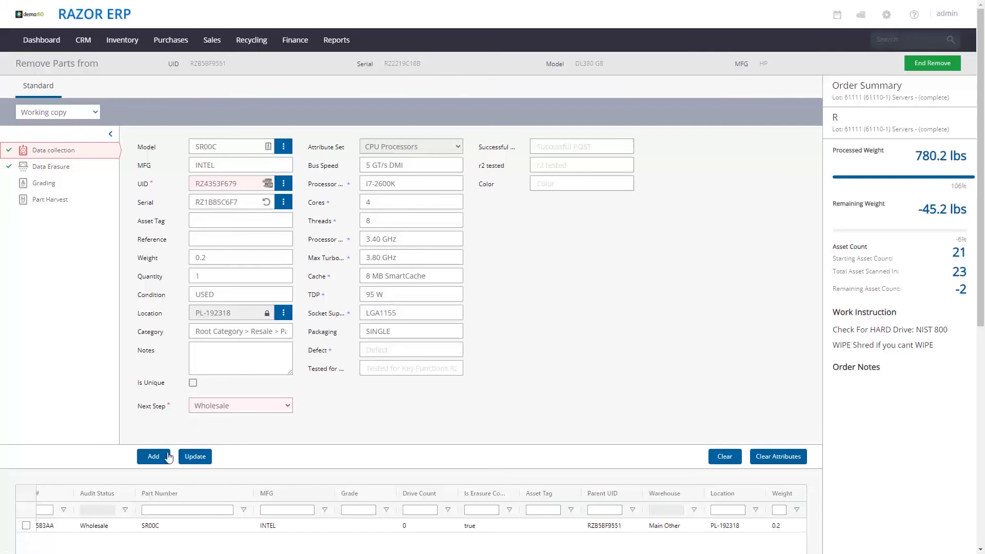
click(154, 456)
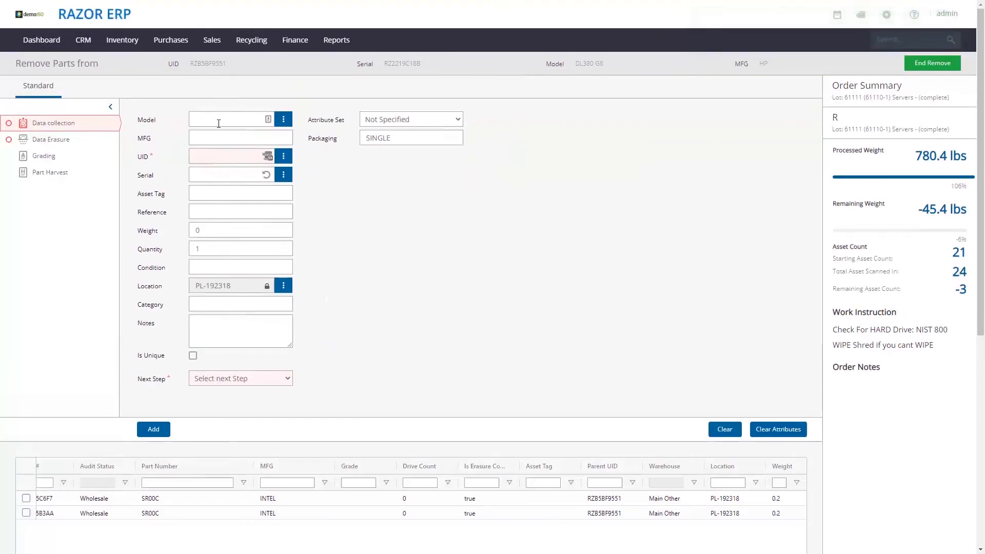
- Look up model 400-ATIC, set its next step to Wholesale, and add the video card
text(g1)
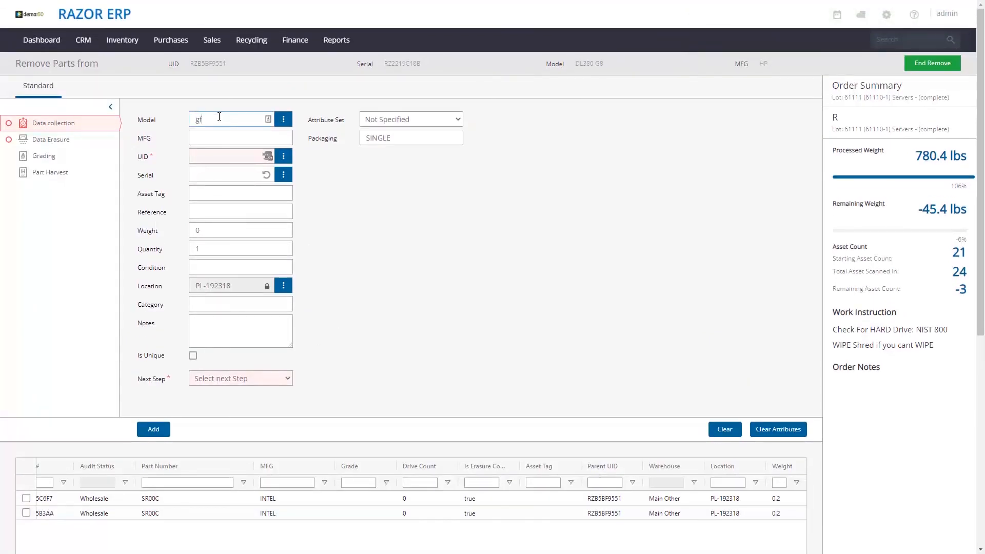
text(force)
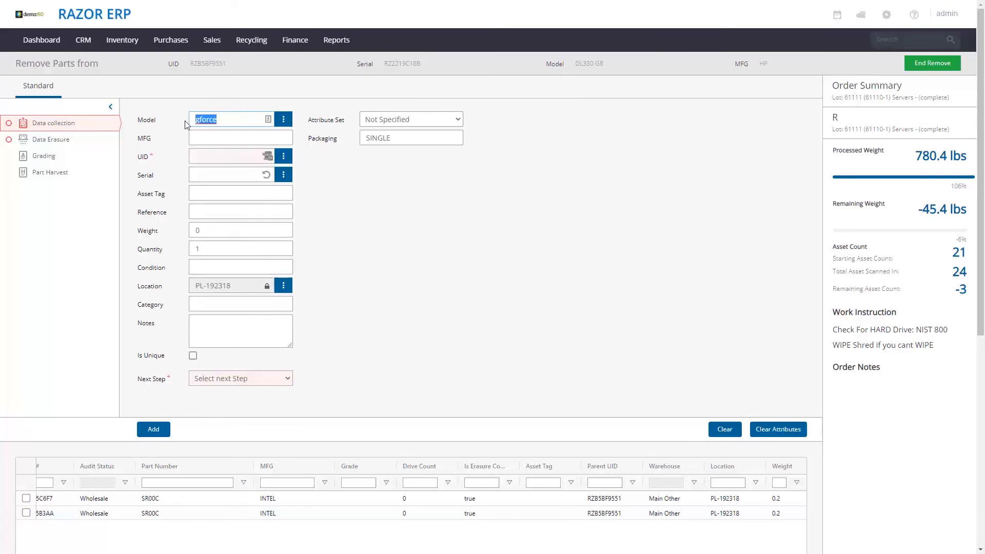
text(ati)
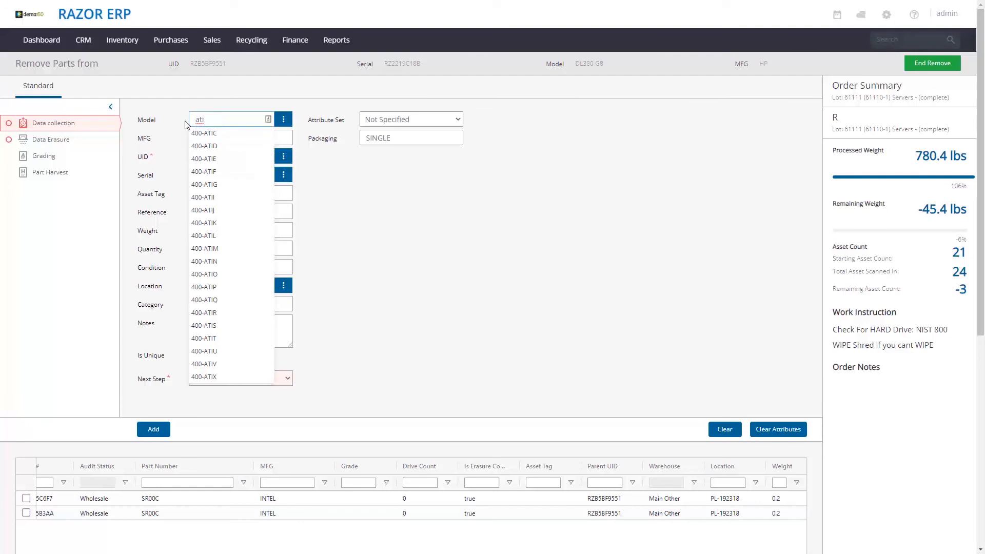
click(204, 132)
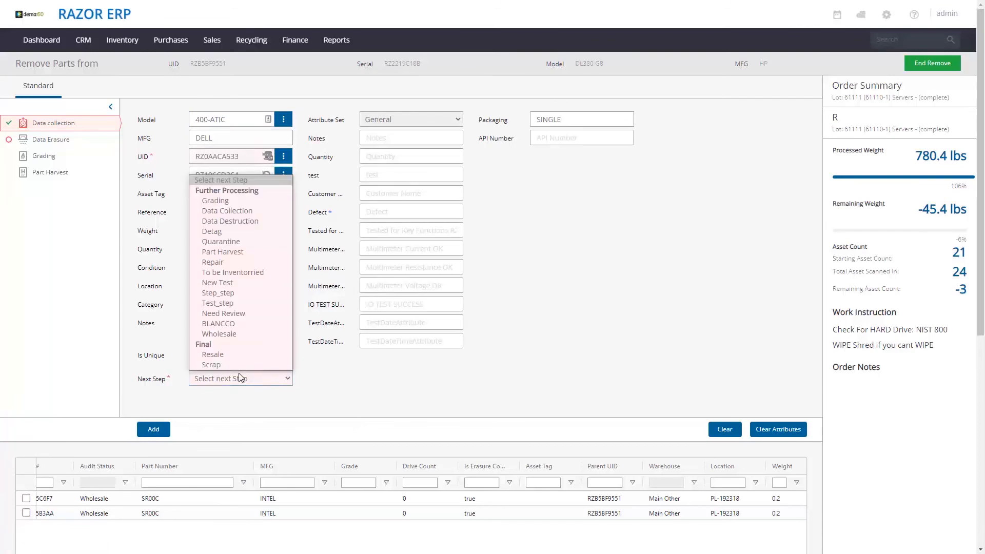
click(219, 334)
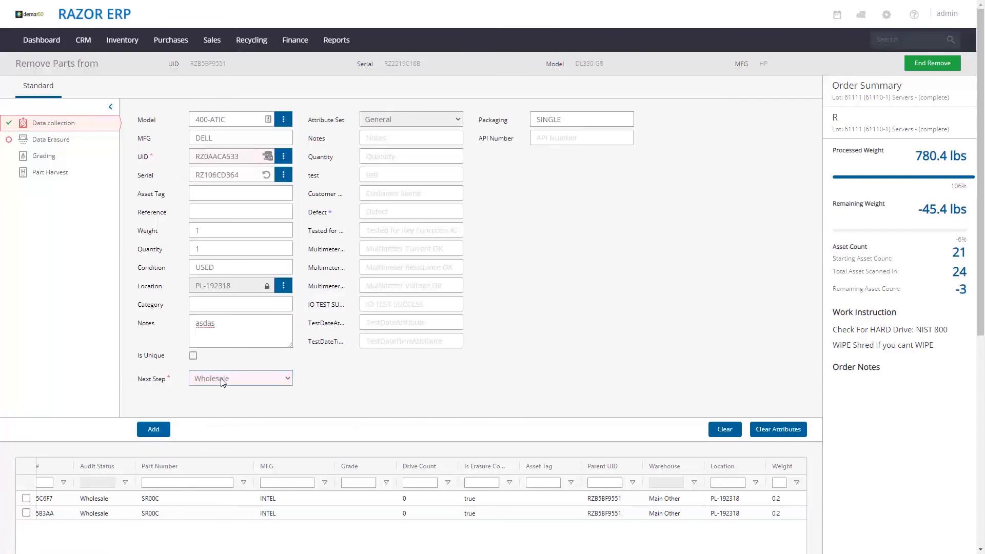
click(240, 378)
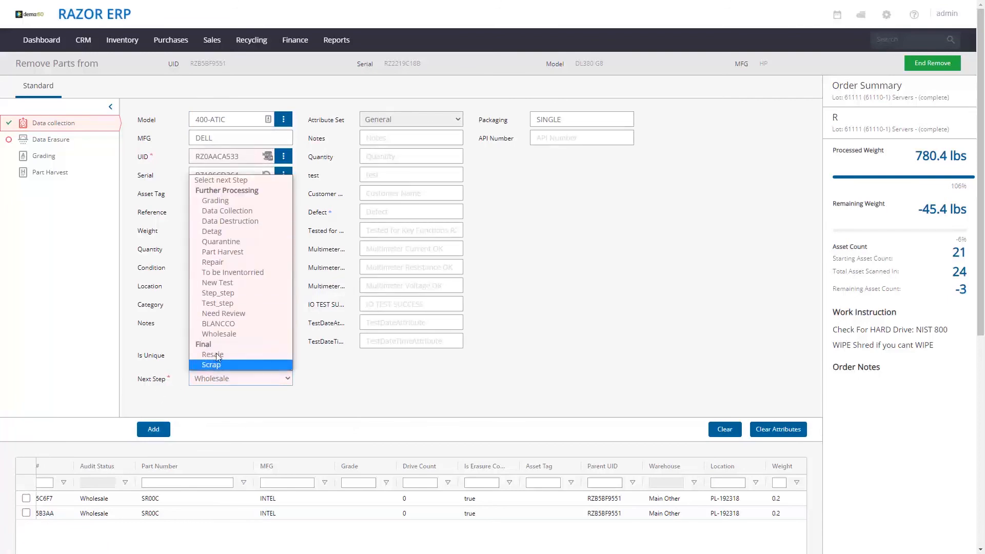
click(212, 365)
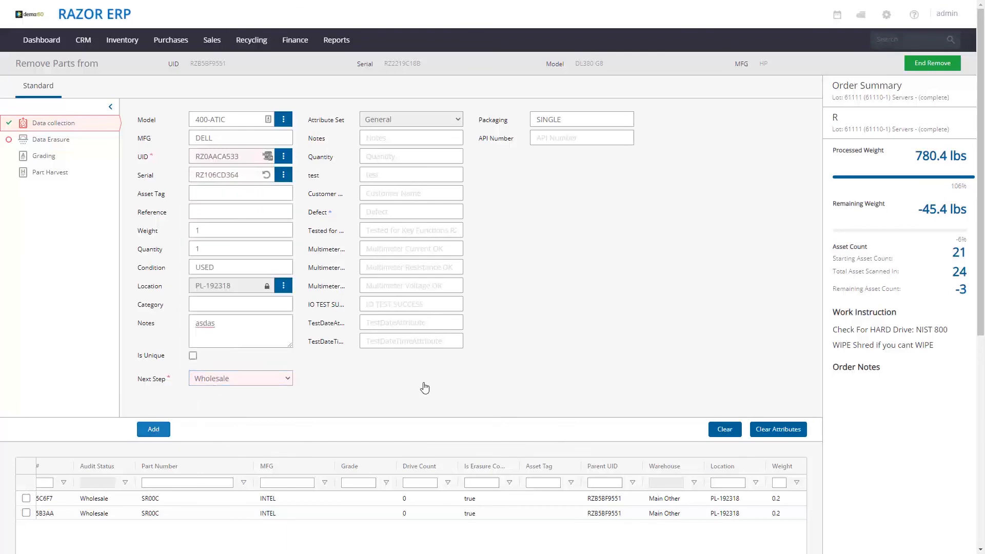
click(153, 429)
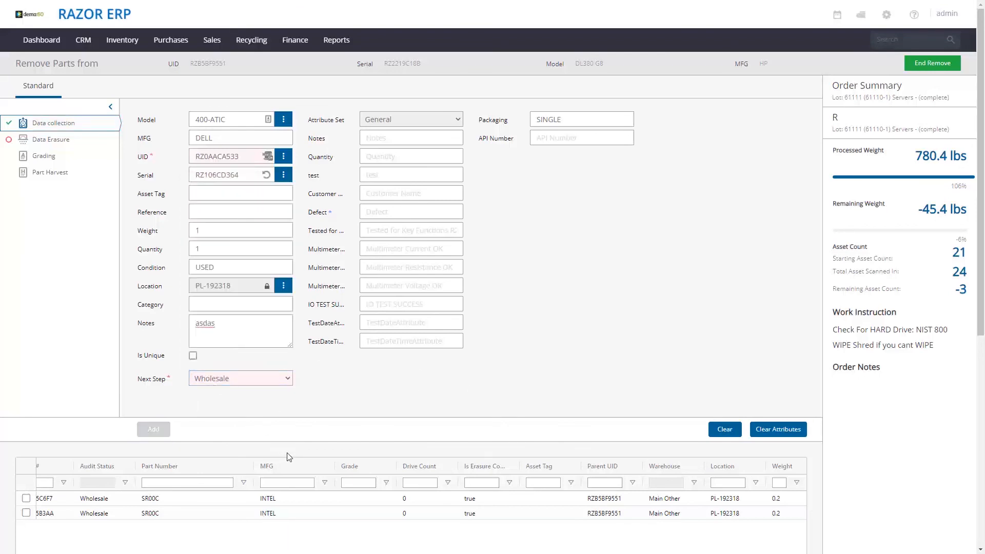
mouse_move(370, 380)
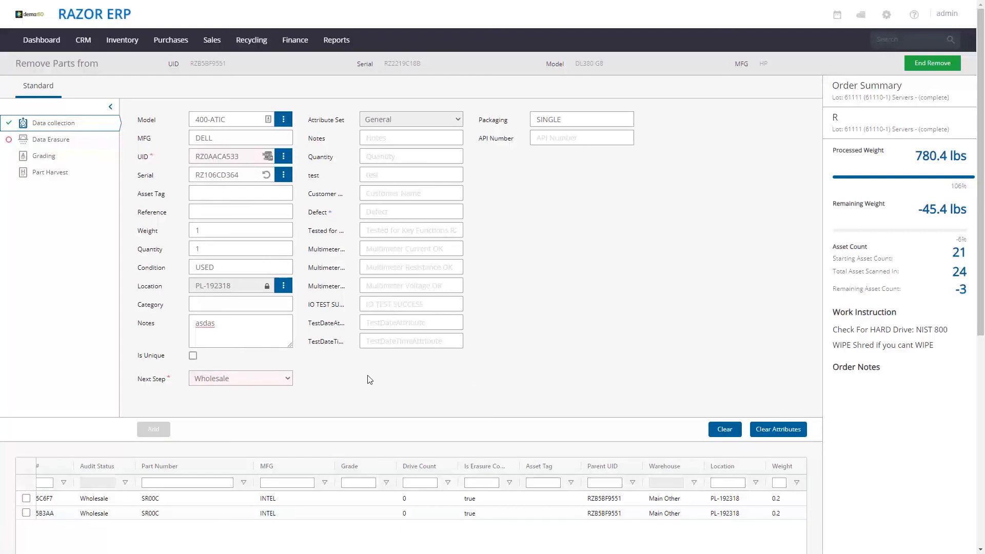
click(153, 429)
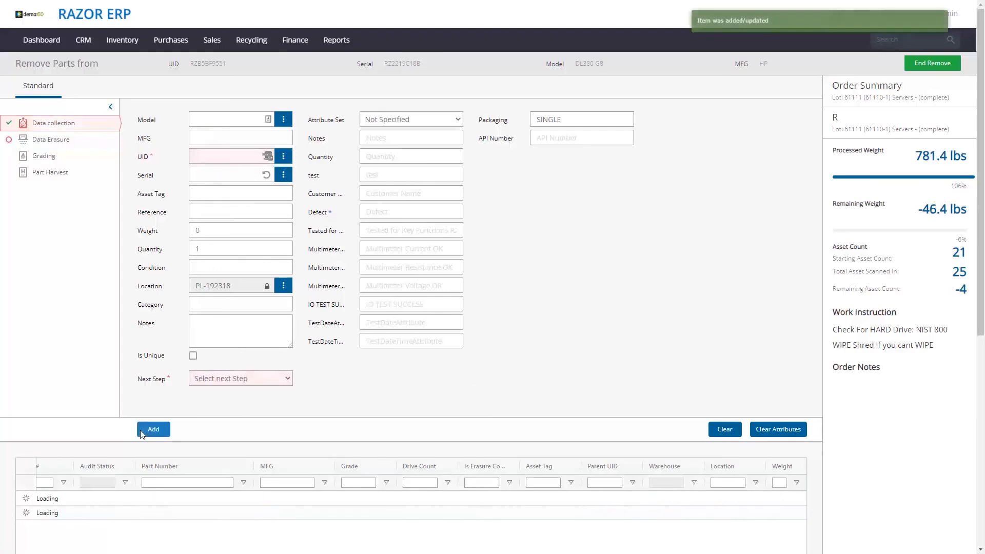
- End part removal, collapse the Order Summary, open the video card row and enter ZB5BF9551
click(154, 428)
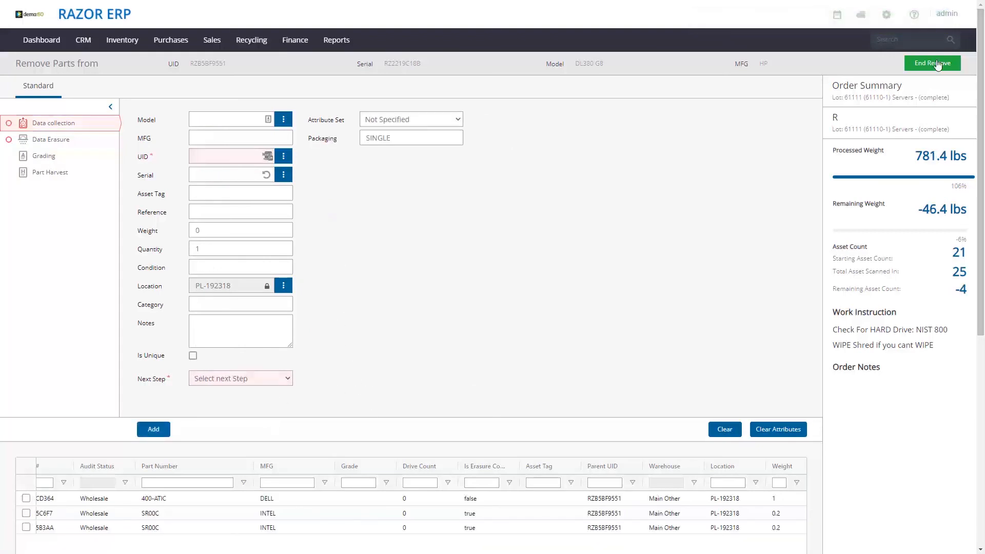
mouse_move(932, 67)
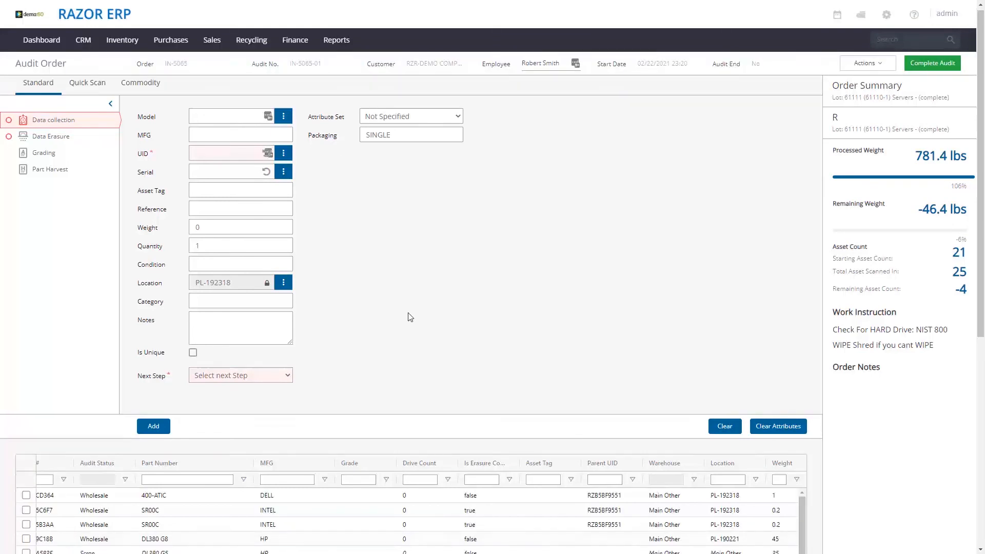
scroll(down, 3)
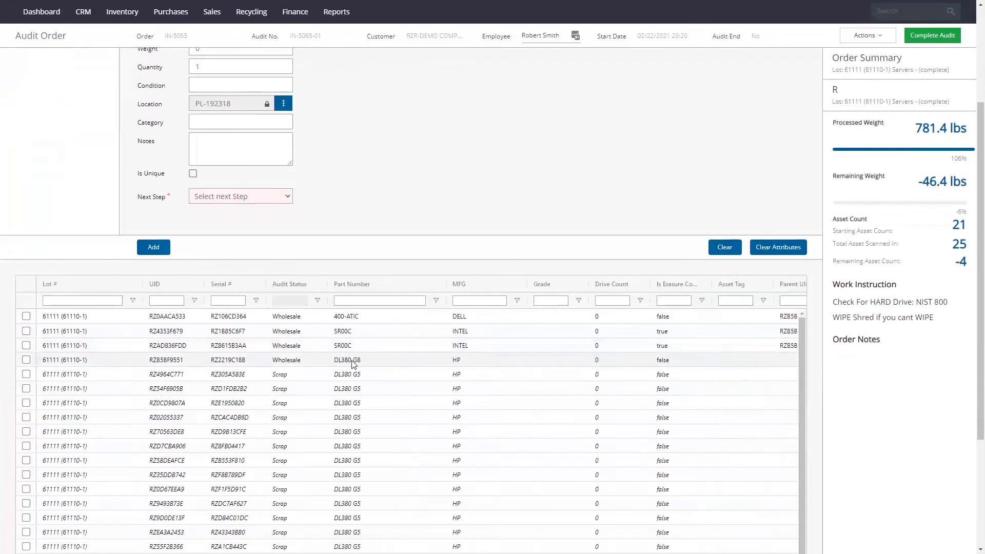
scroll(right, 3)
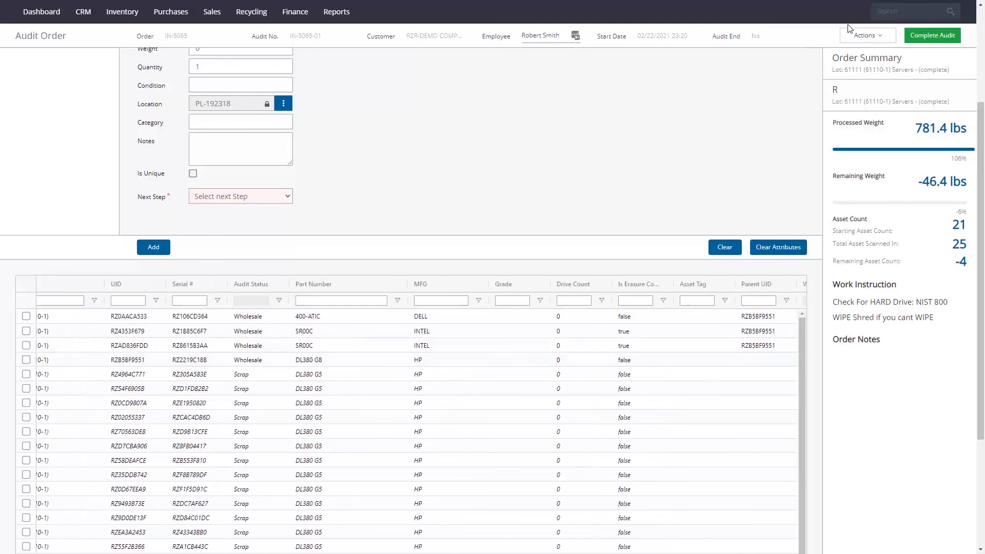
click(867, 36)
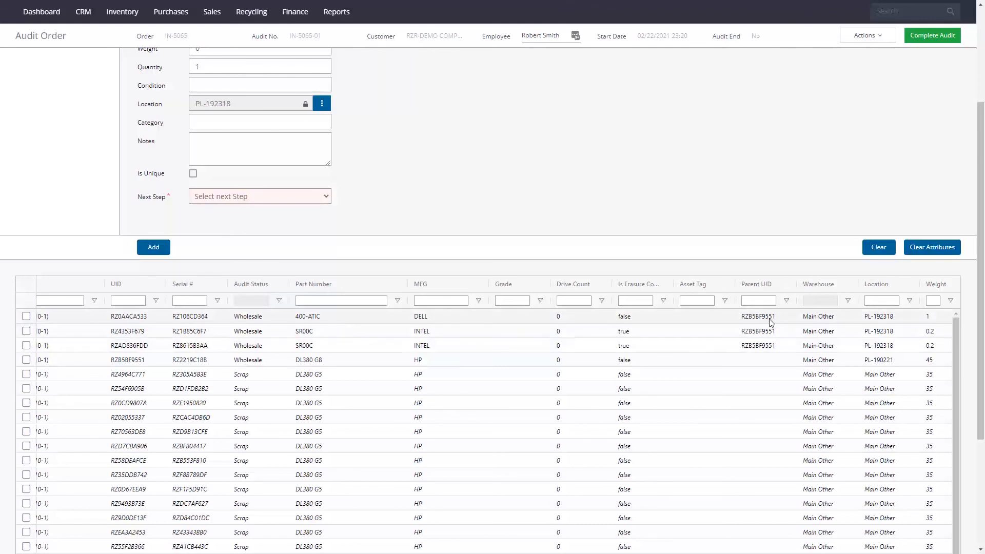
mouse_move(226, 343)
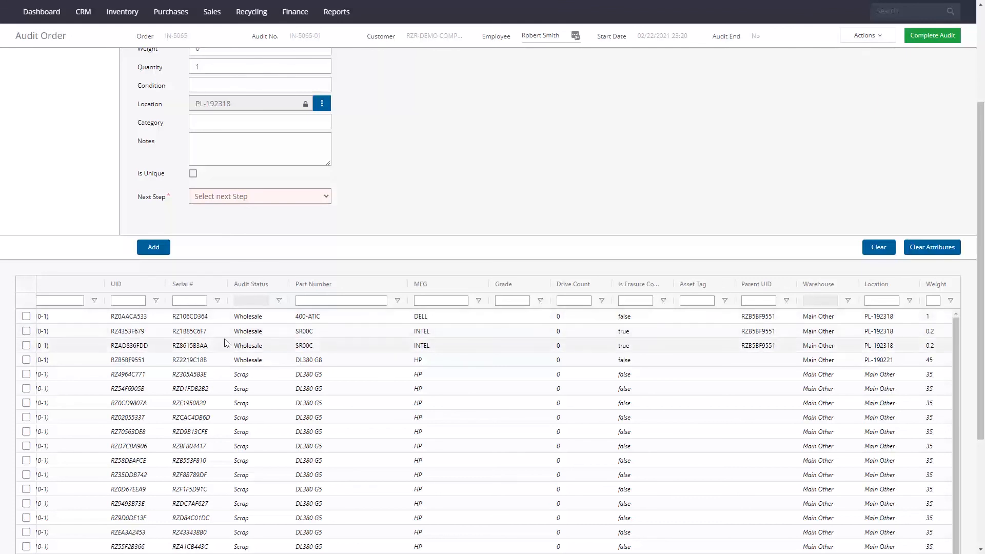
click(26, 316)
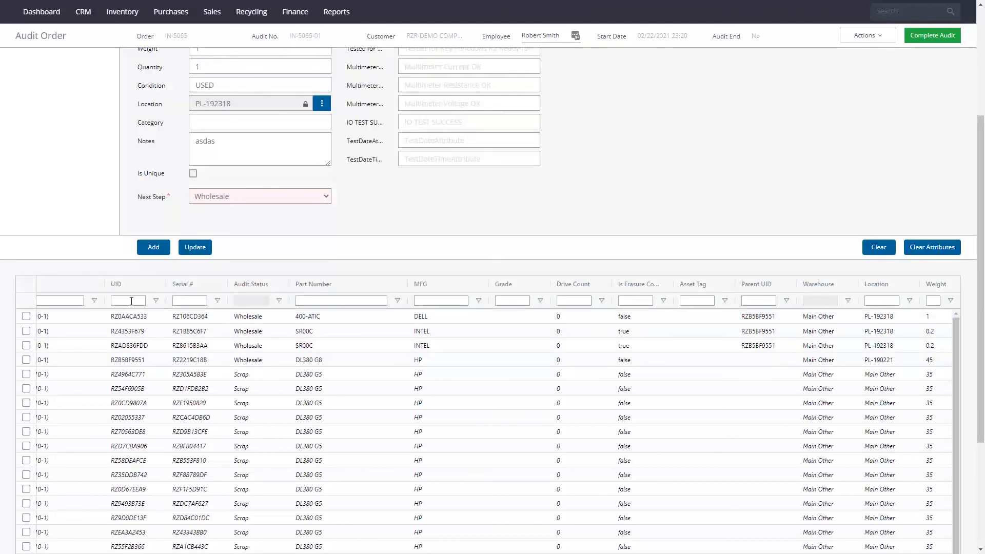
text(ZB5BF9551)
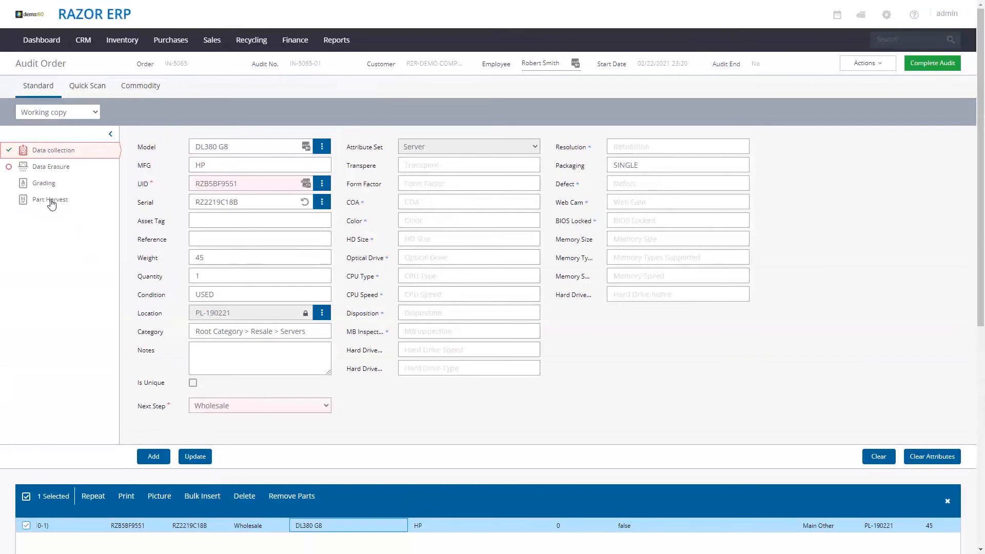
- Open the Part Harvest stage for the DL380 G8 server
click(50, 199)
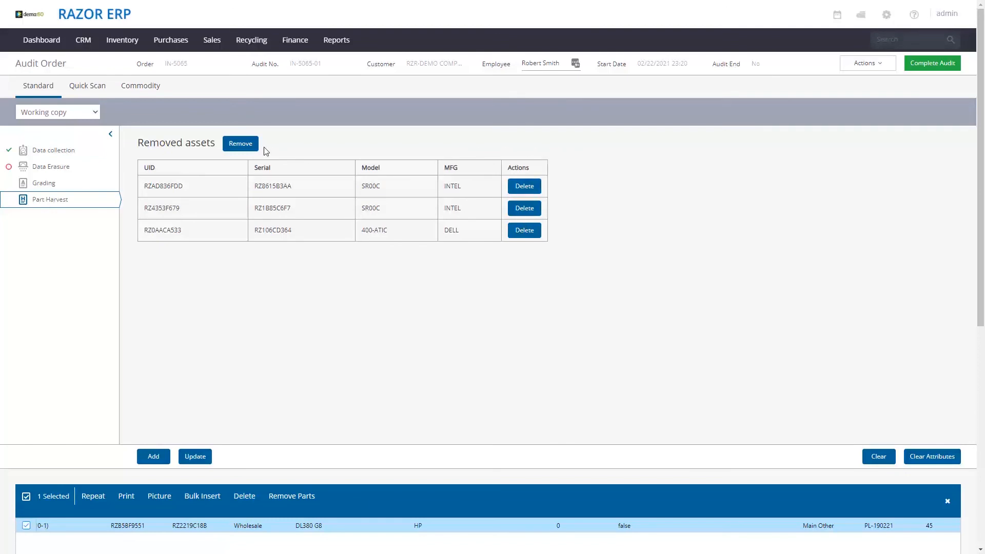
mouse_move(62, 154)
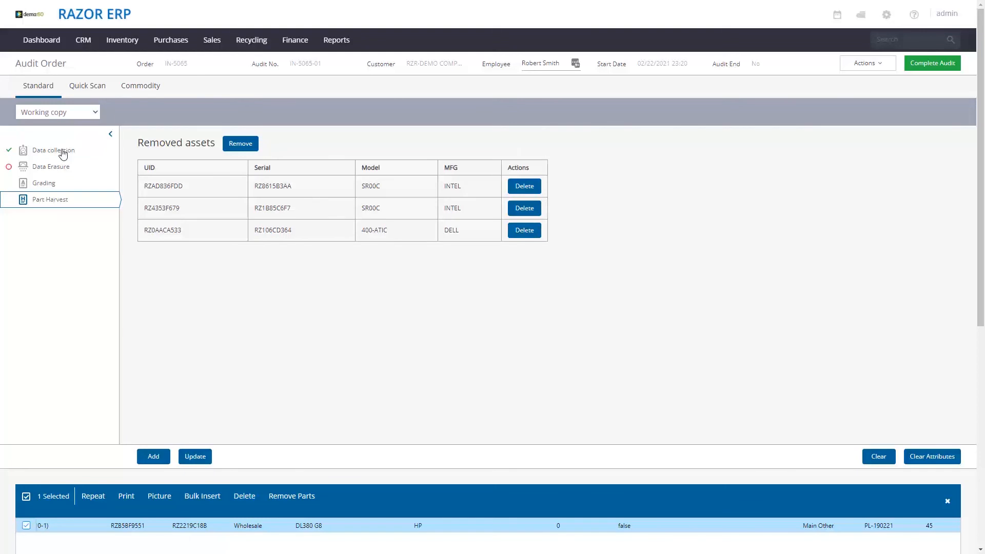